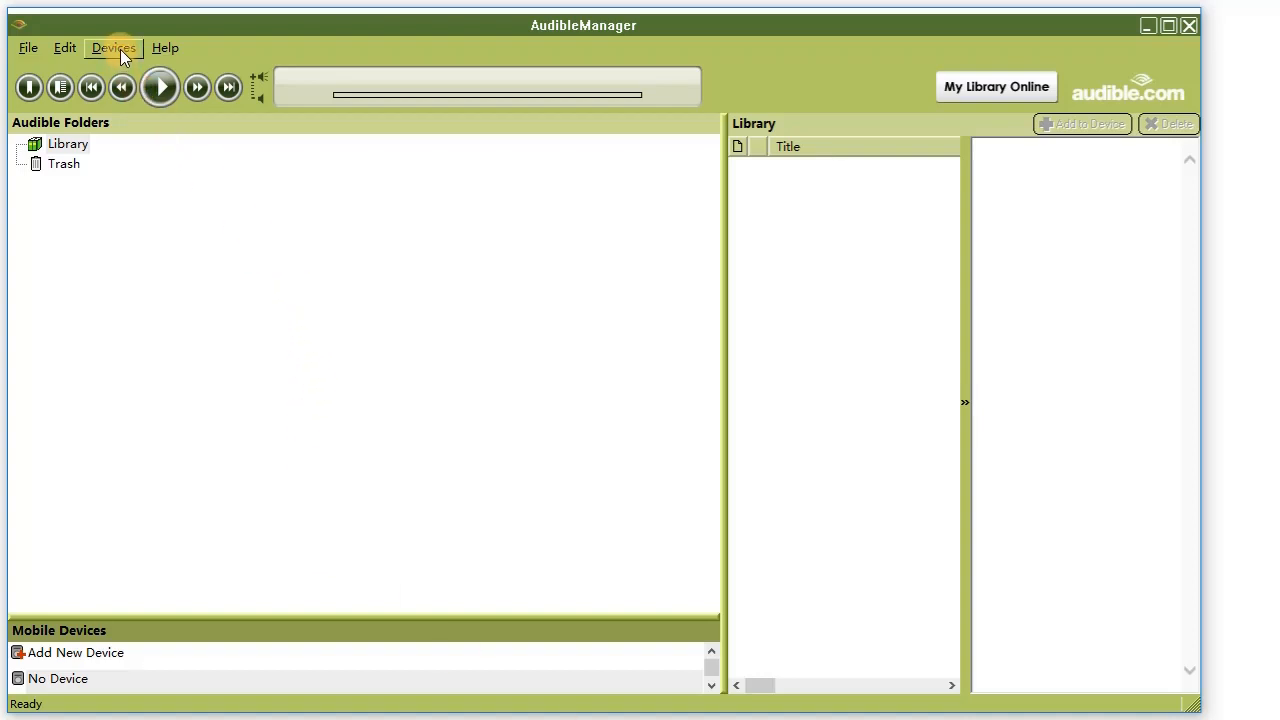
Start Add New Device from the Devices menu, bringing up the Components Update prompt
left_click(113, 47)
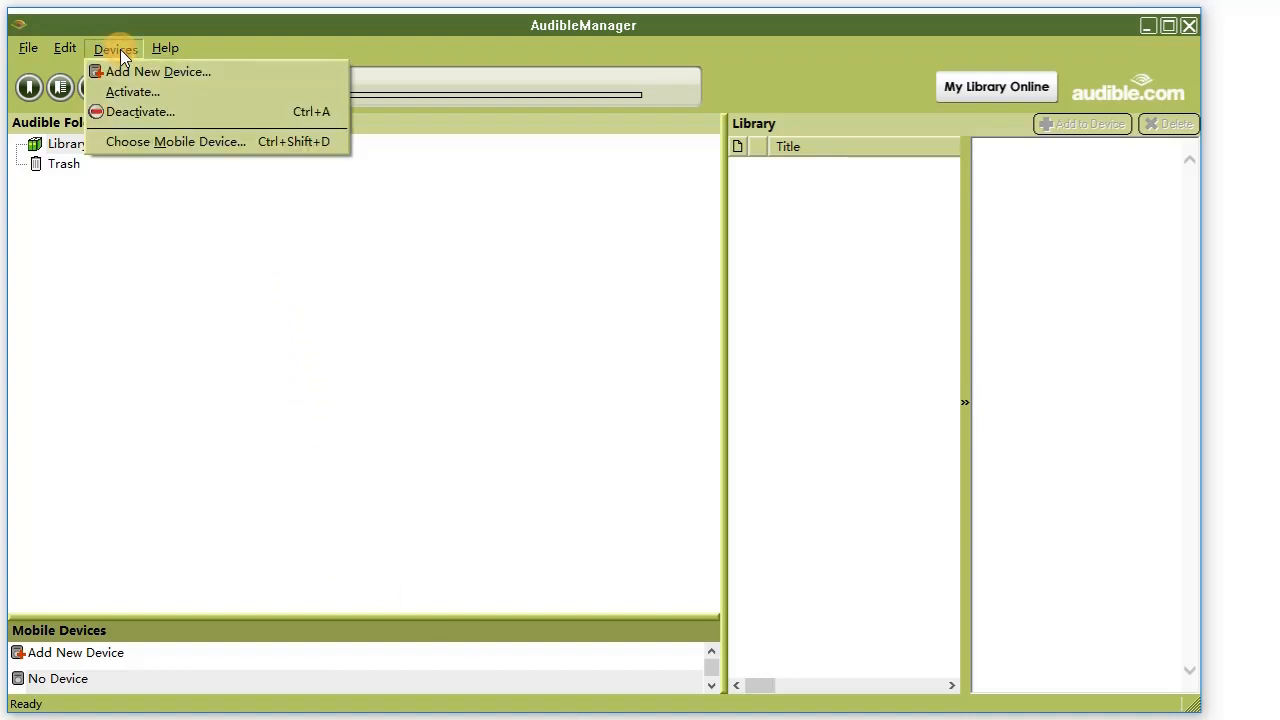
mouse_move(228, 71)
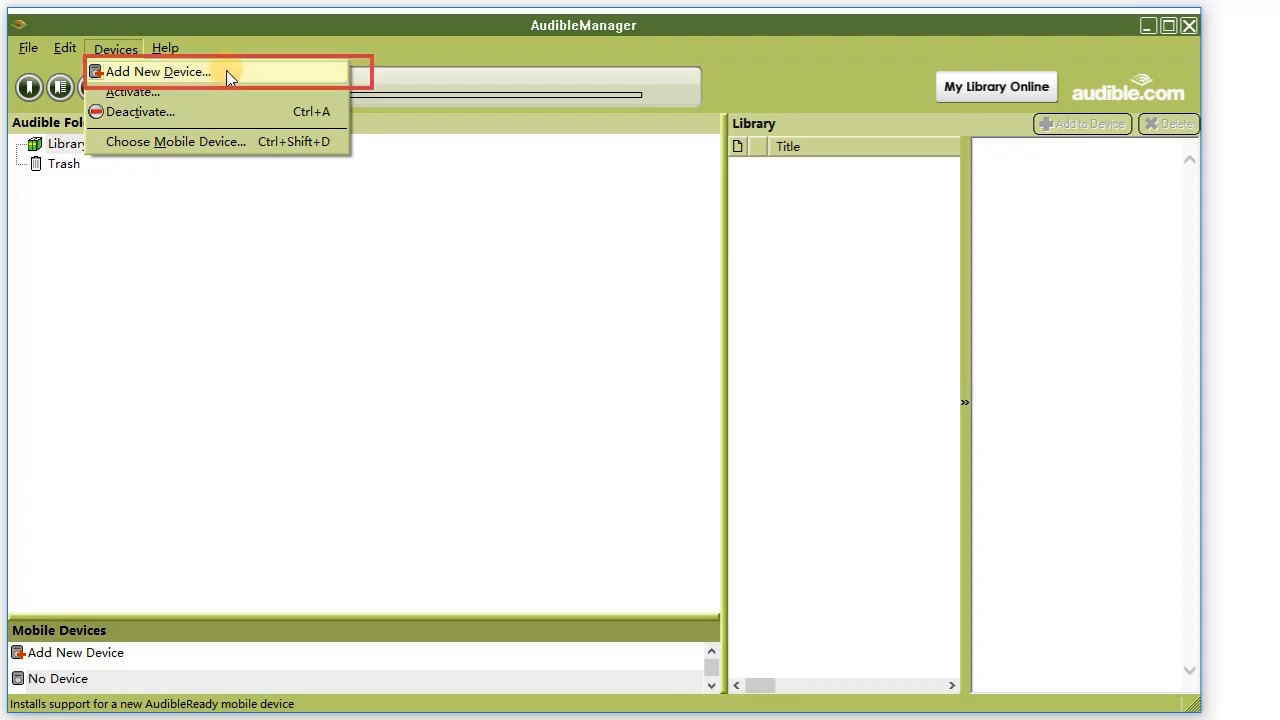
left_click(157, 71)
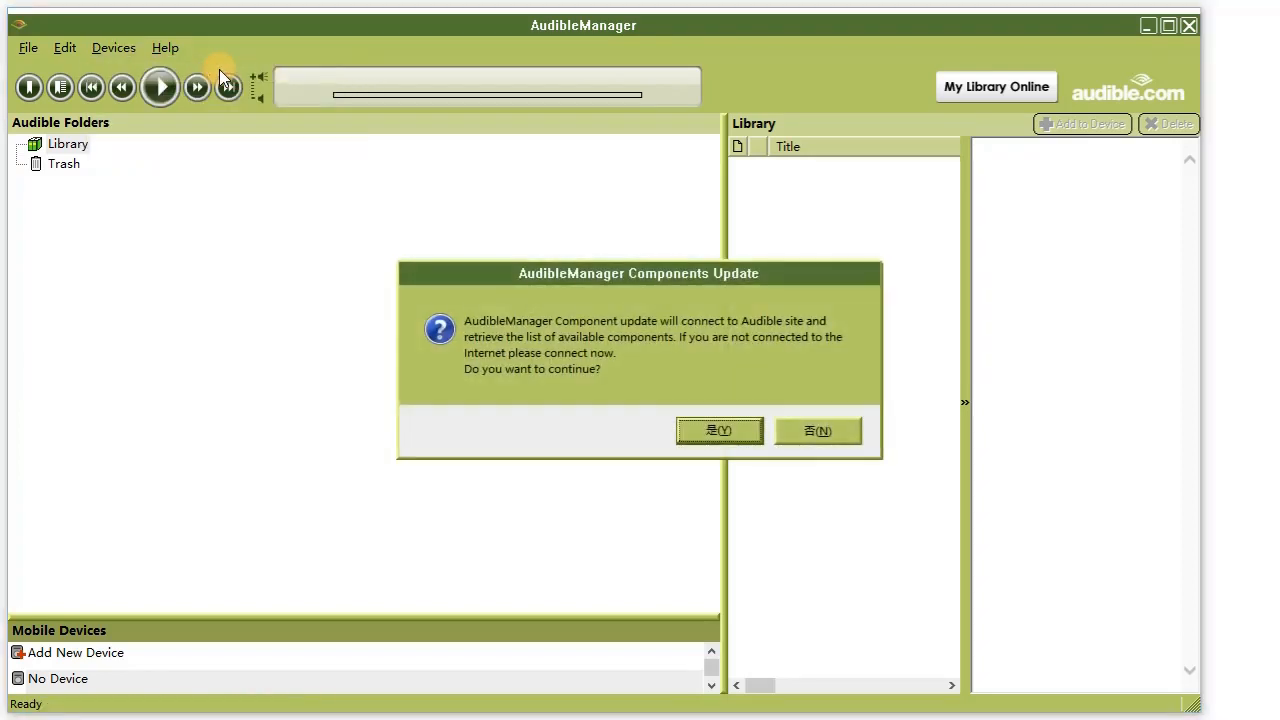
mouse_move(719, 431)
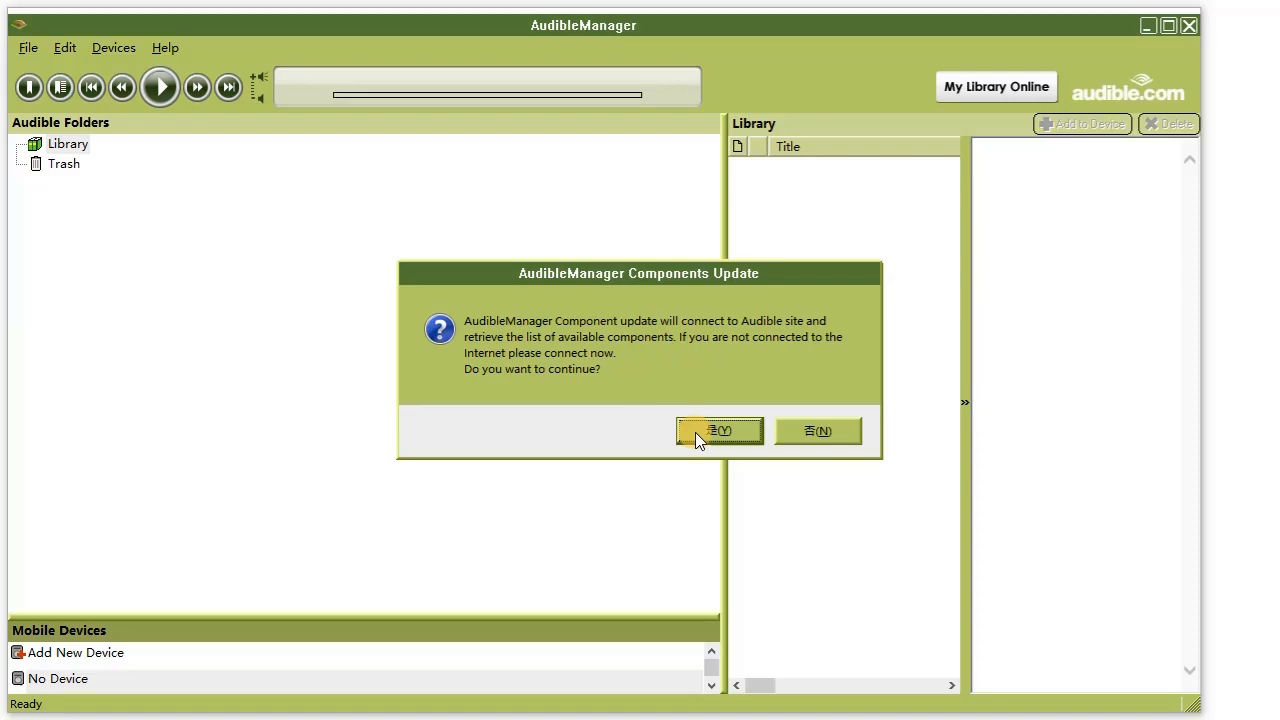
Fetch the device list, tick Amazon Kindle (178KB) and confirm its installation
left_click(719, 431)
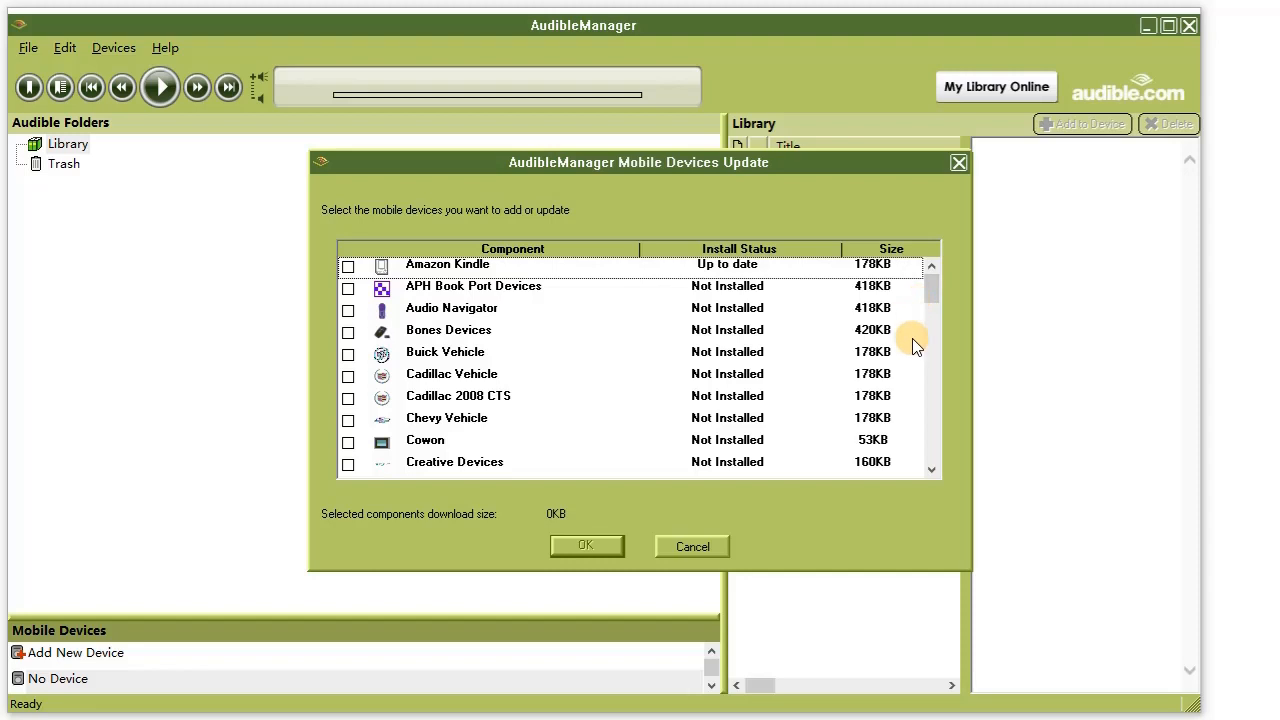
mouse_move(955, 358)
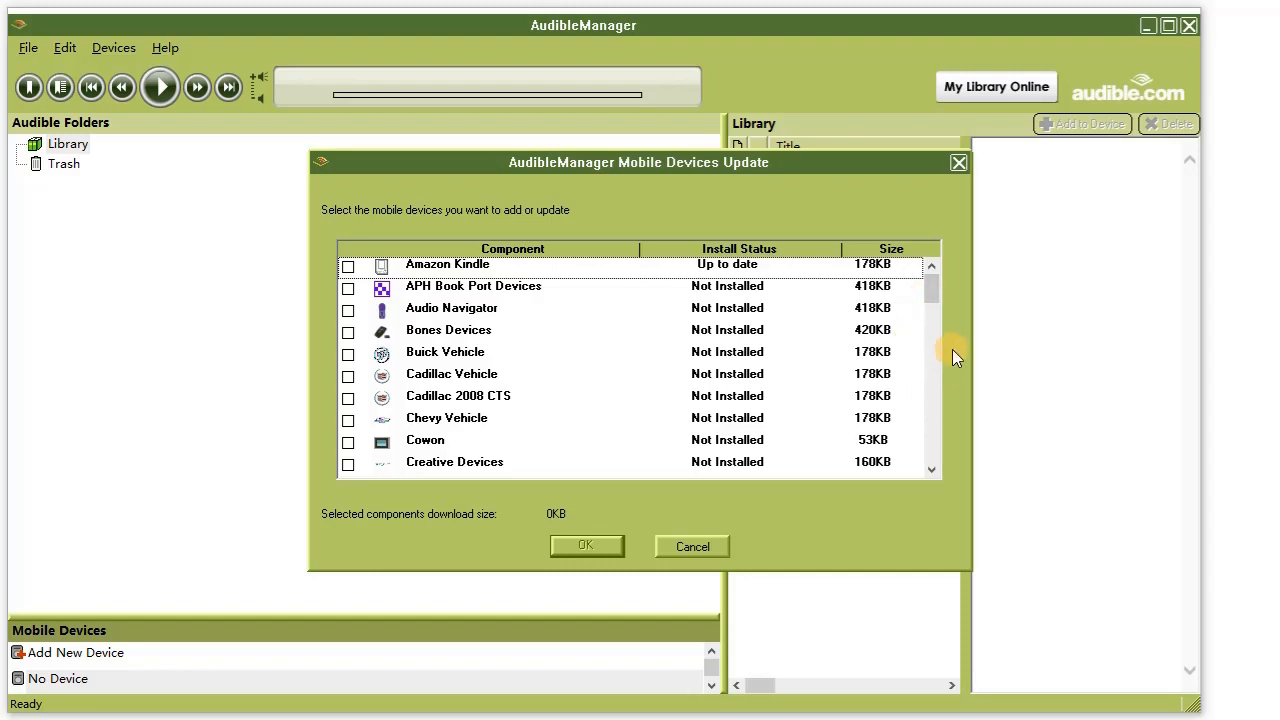
scroll("down", 3)
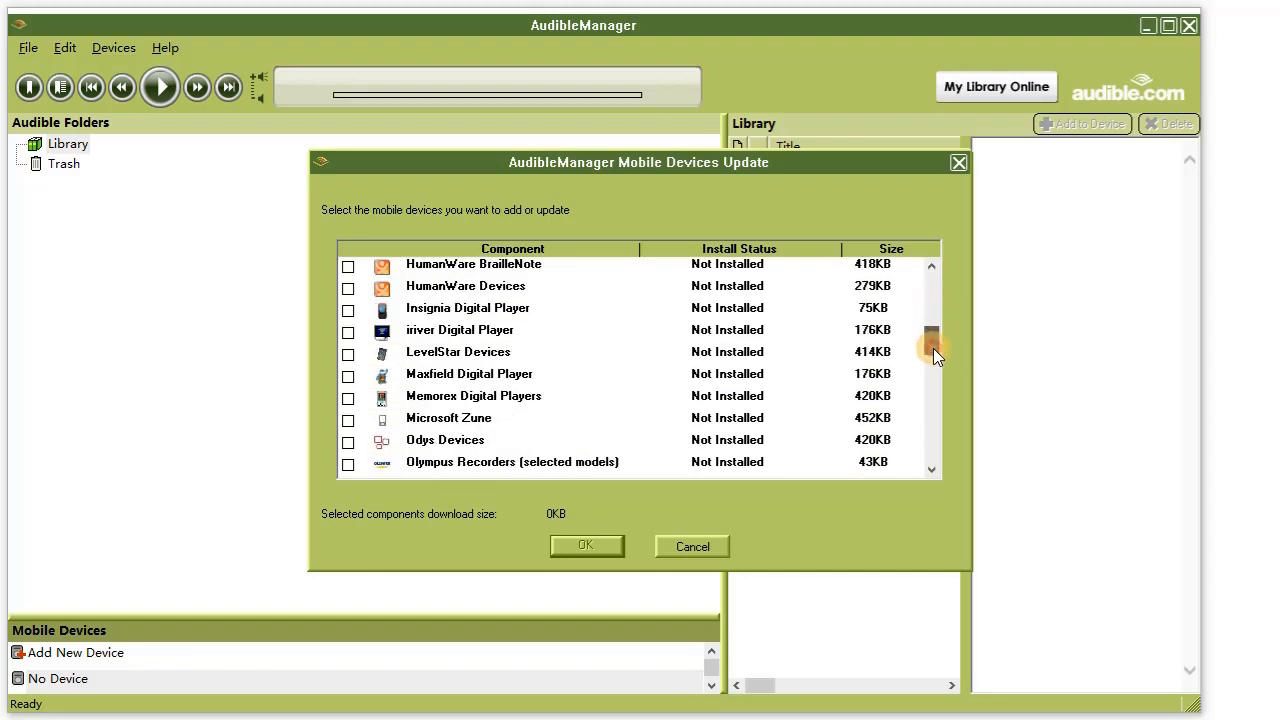
scroll("up", 3)
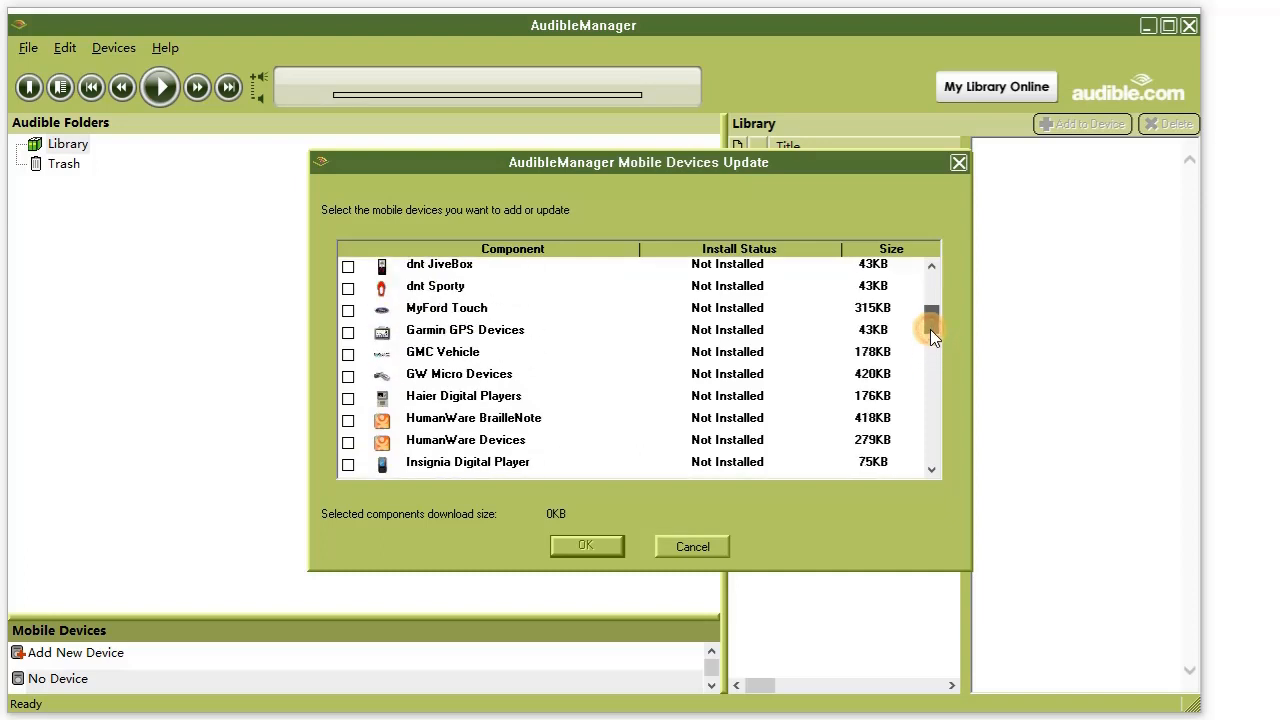
scroll("up", 3)
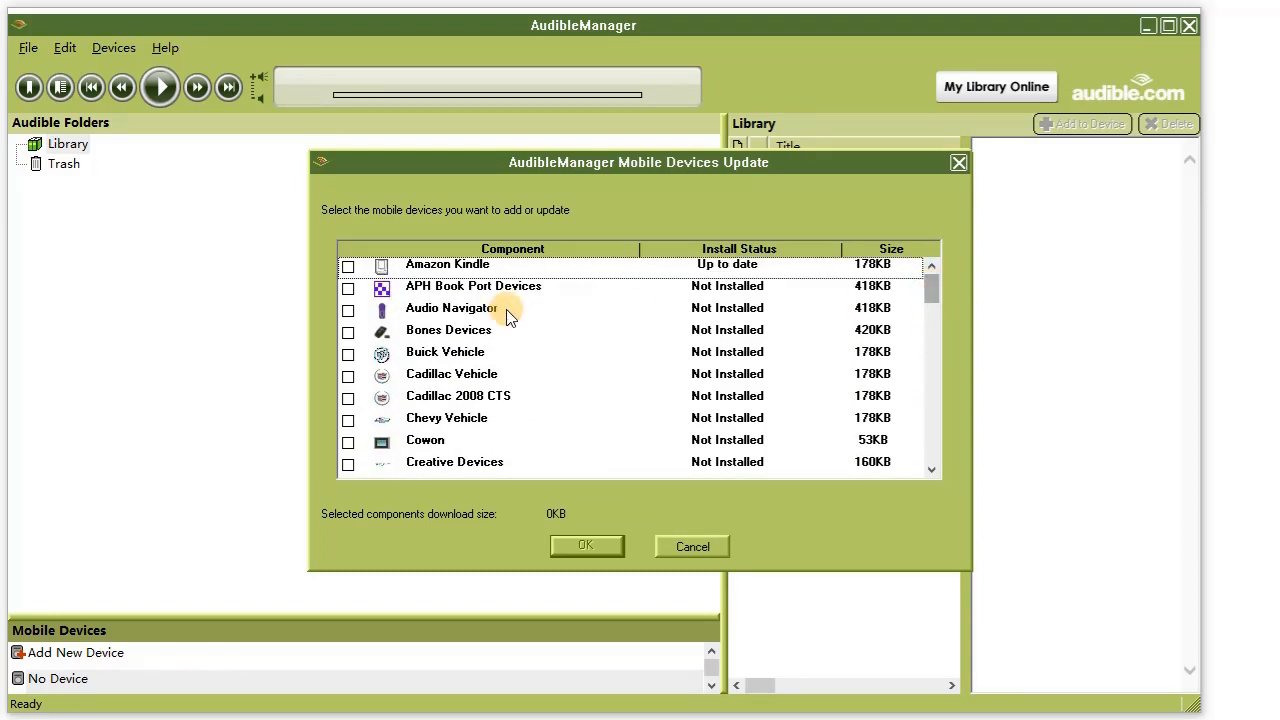
left_click(348, 267)
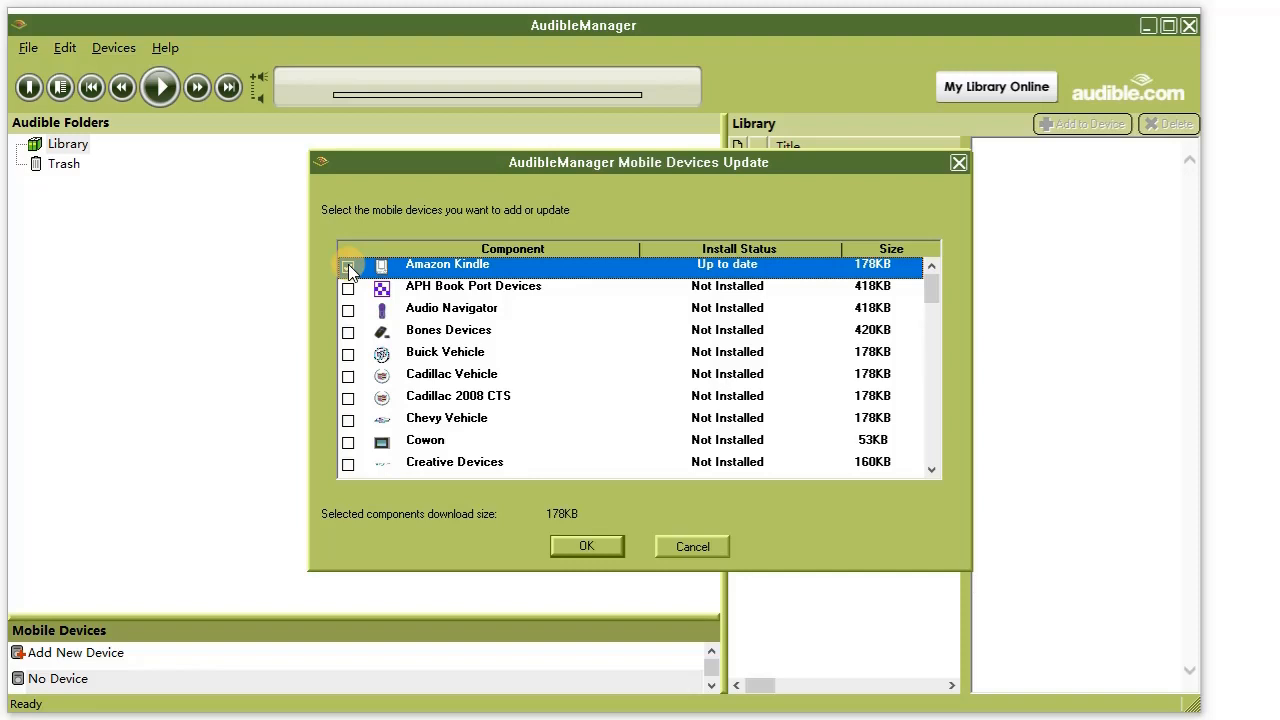
left_click(348, 266)
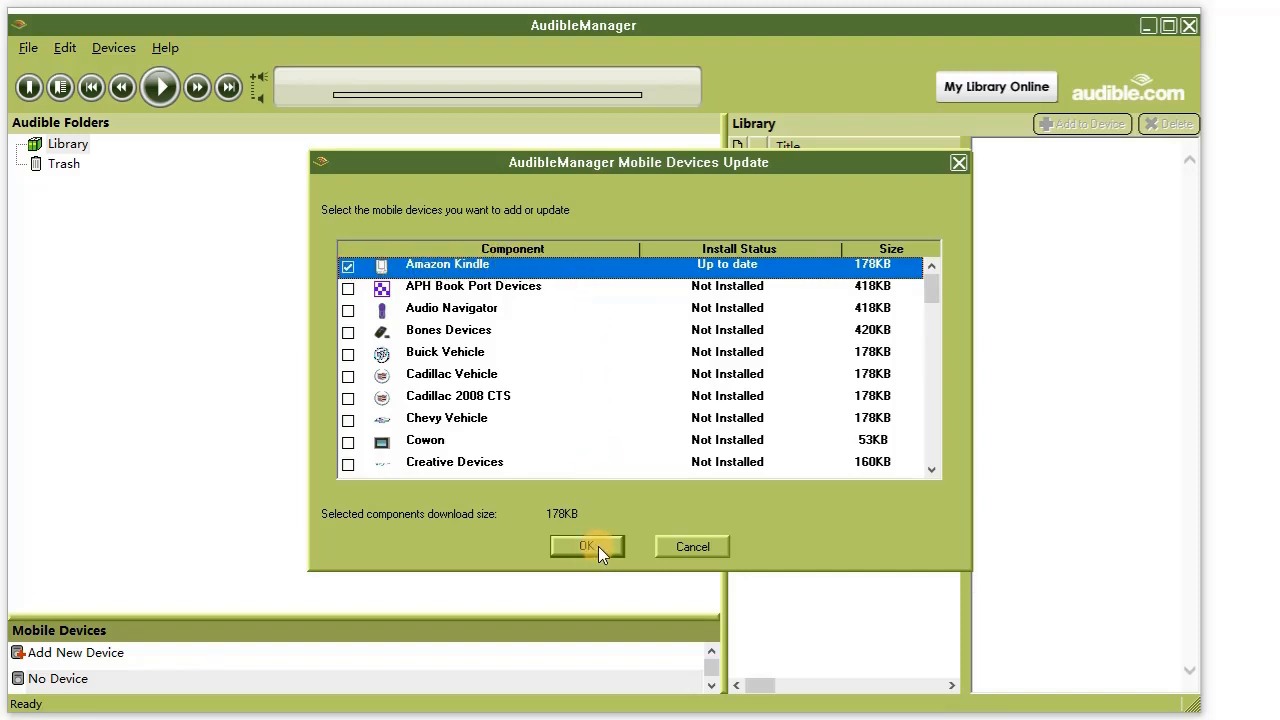
left_click(586, 546)
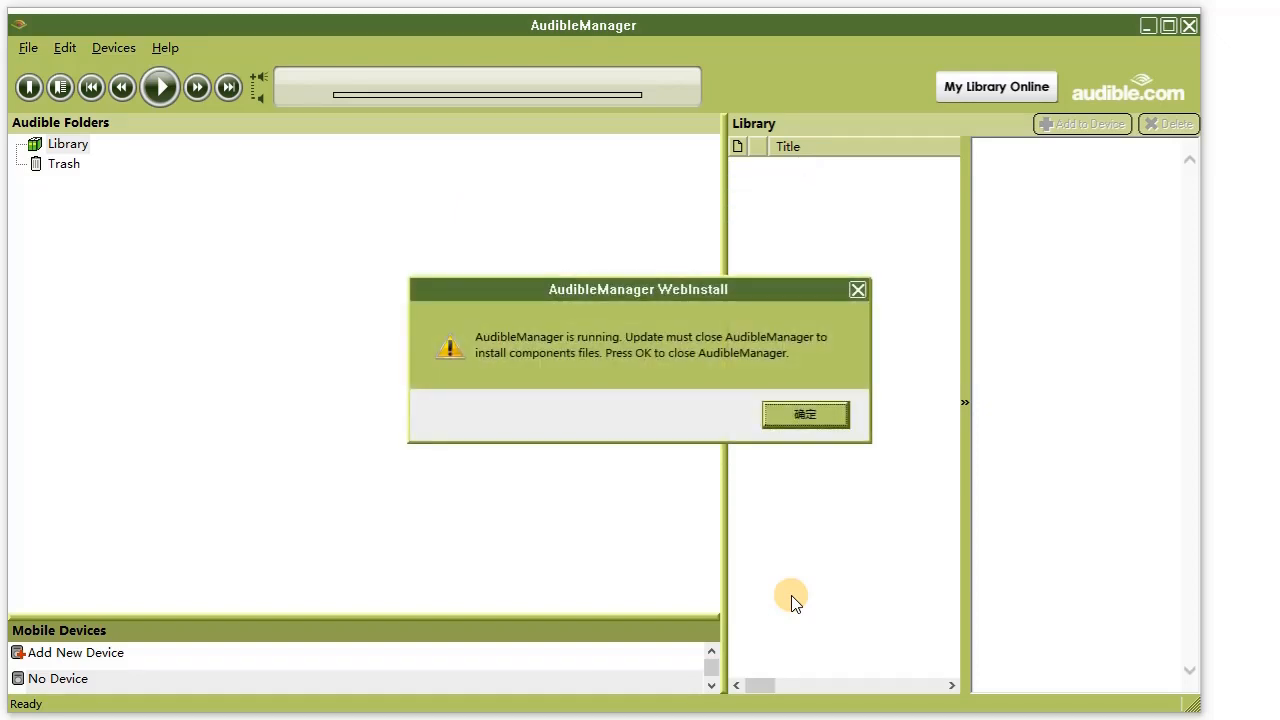
mouse_move(672, 393)
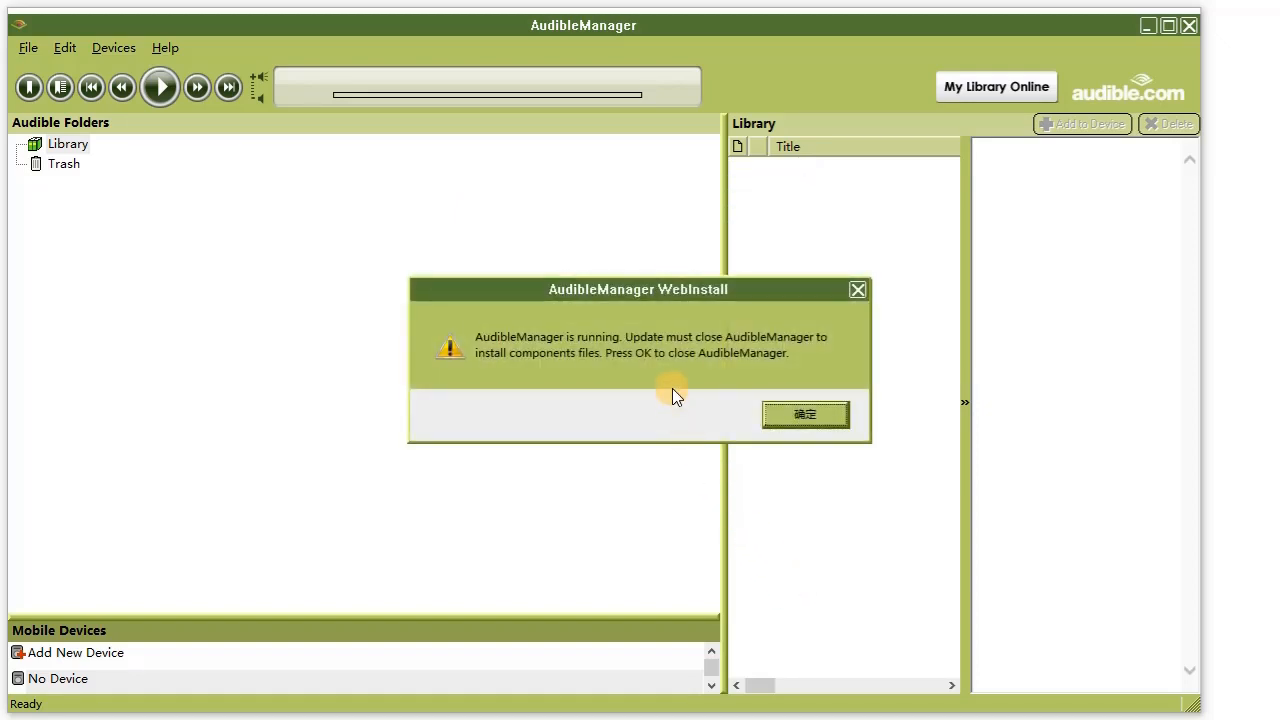
mouse_move(630, 390)
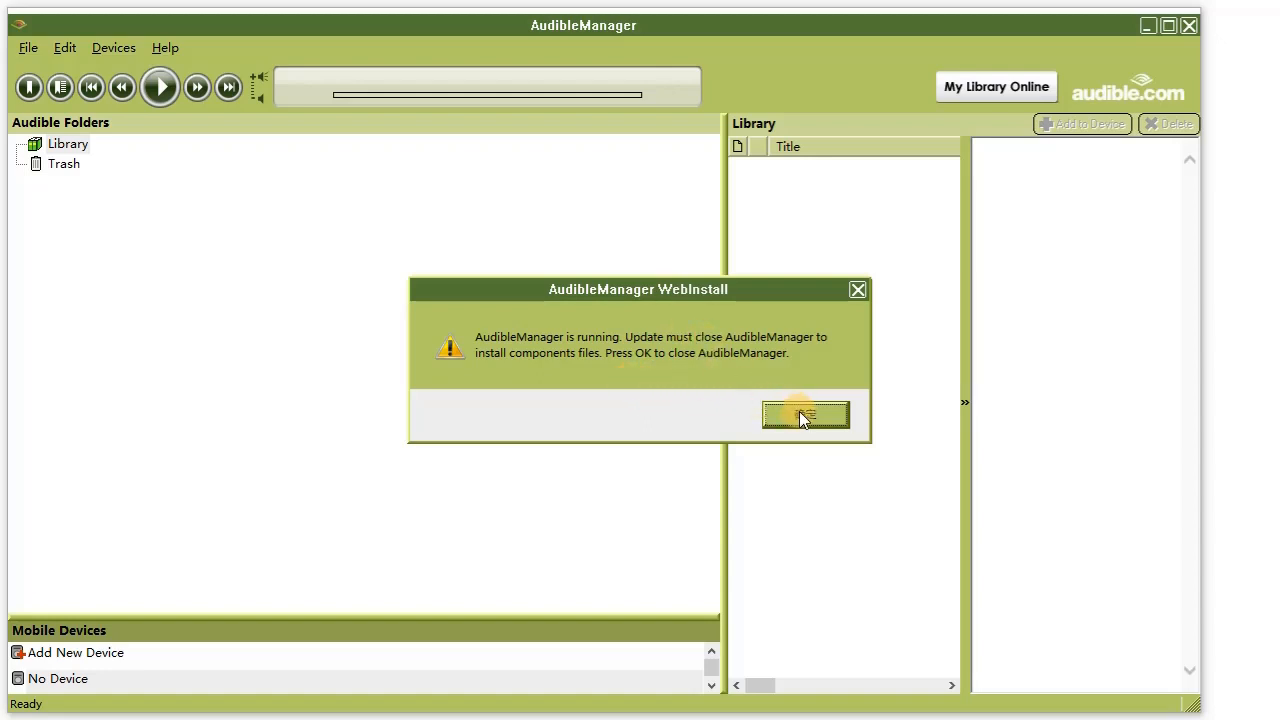
Let AudibleManager close and install the Kindle component, reopening with Amazon Kindle listed
left_click(805, 415)
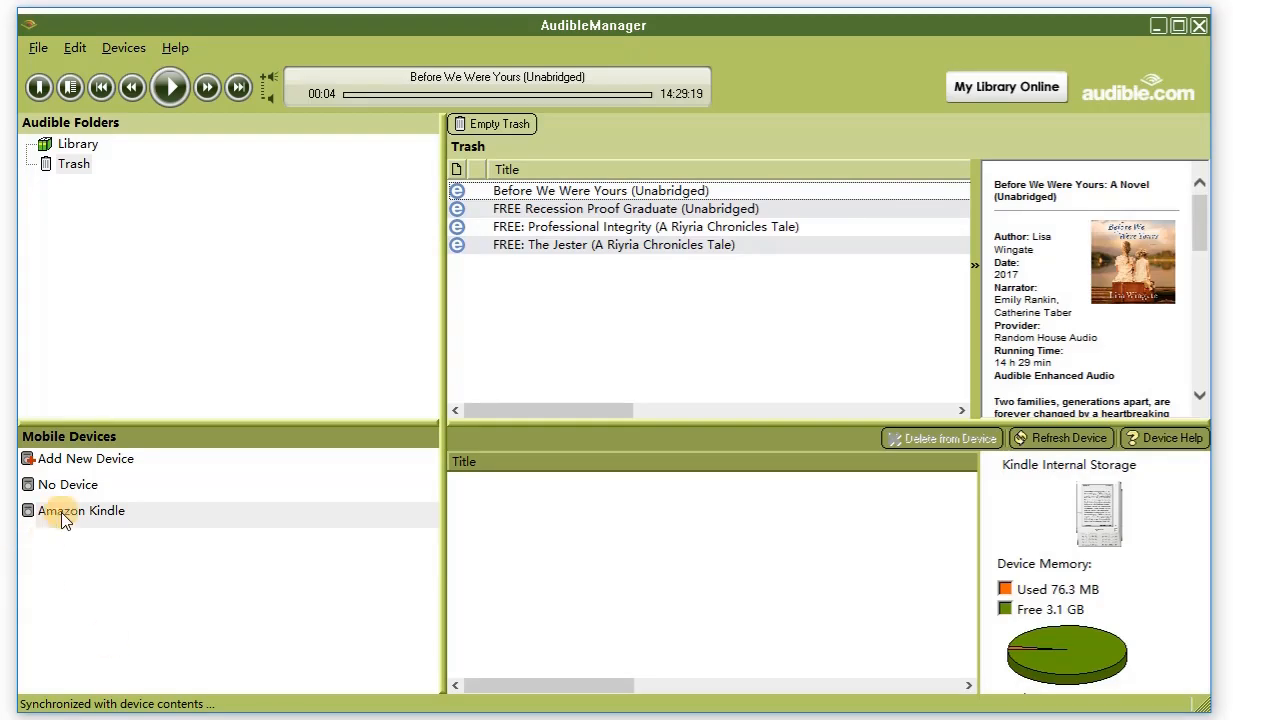
Activate the Amazon Kindle's internal storage from its right-click menu and confirm
left_click(81, 510)
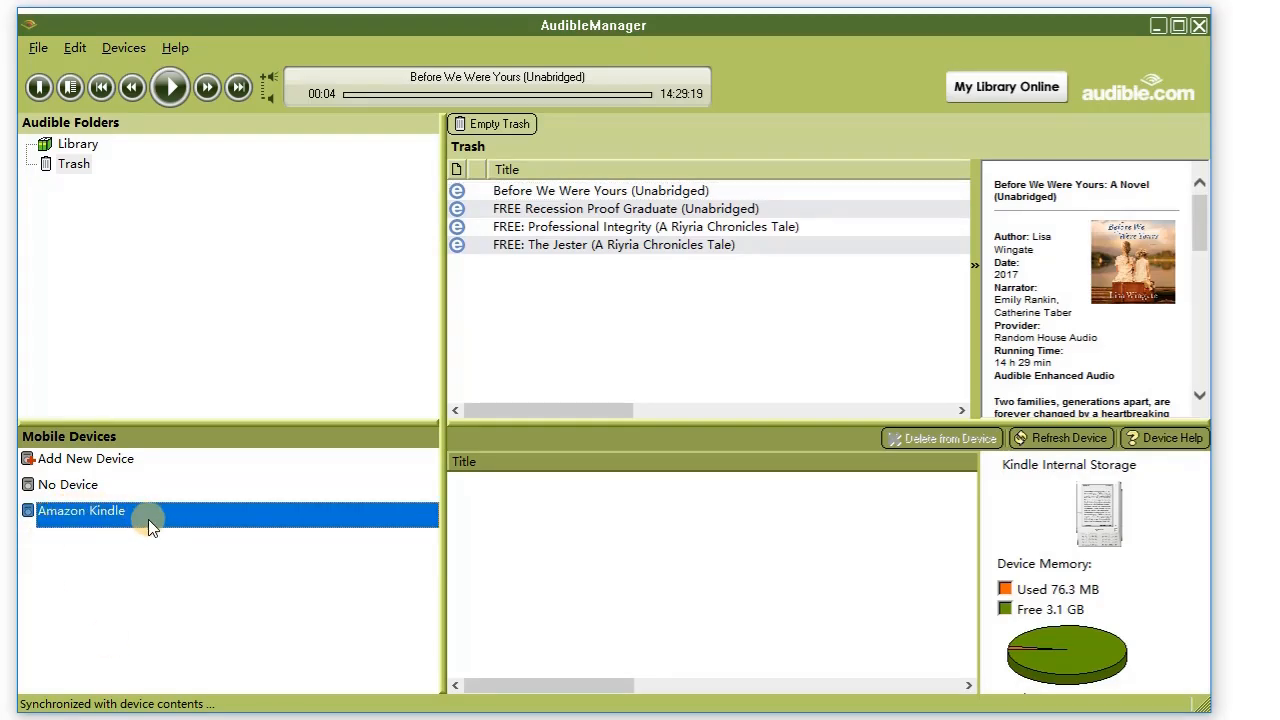
mouse_move(183, 522)
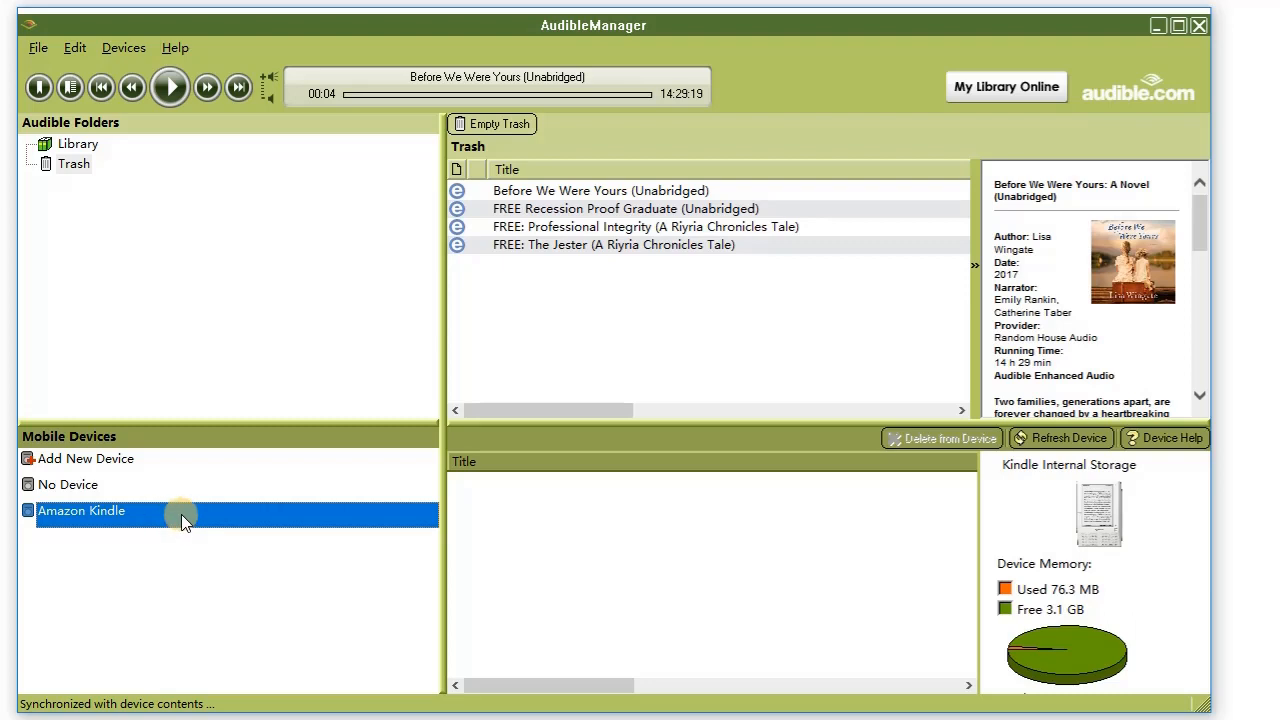
right_click(82, 510)
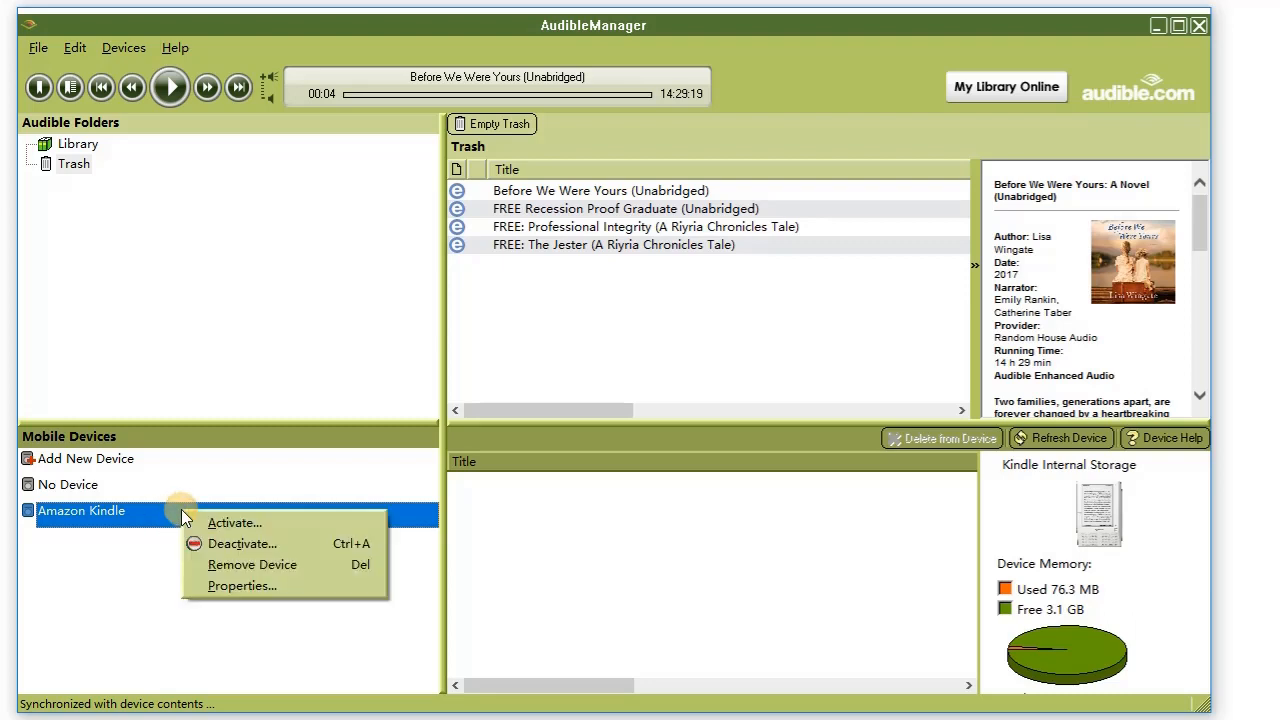
left_click(234, 522)
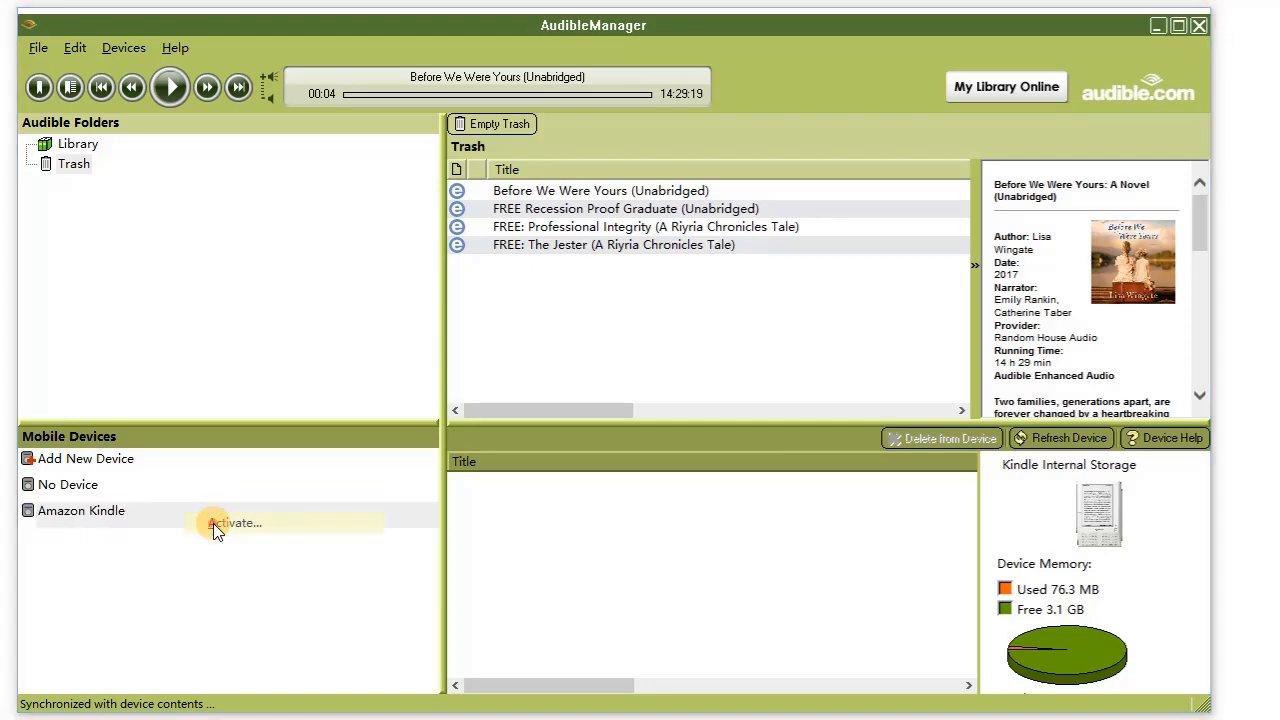
left_click(238, 522)
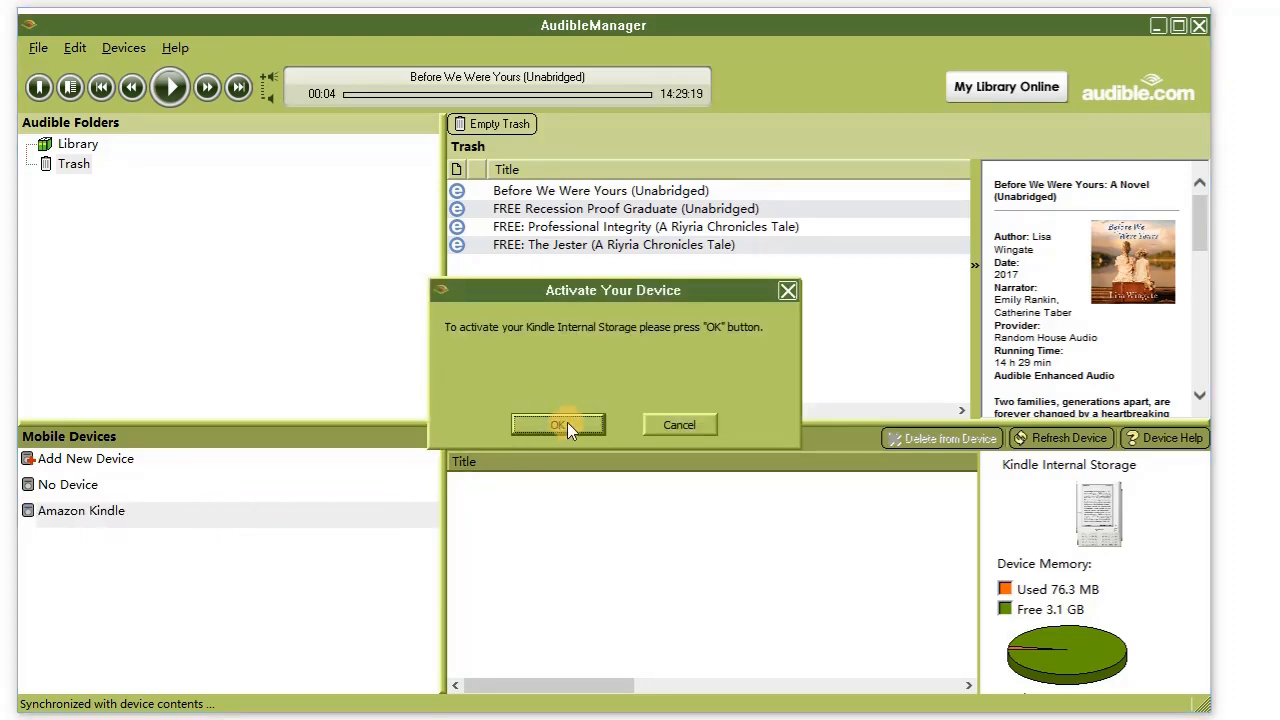
left_click(557, 425)
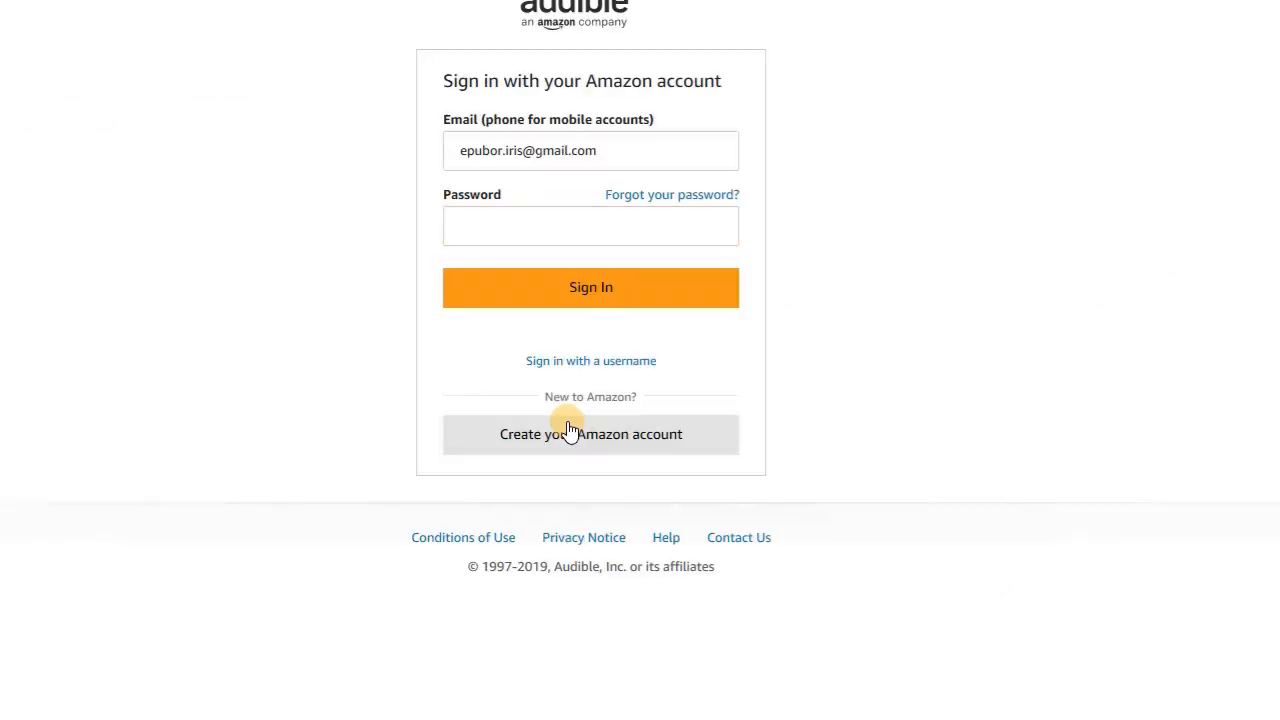
Enter the account password and submit the Audible sign-in
left_click(591, 225)
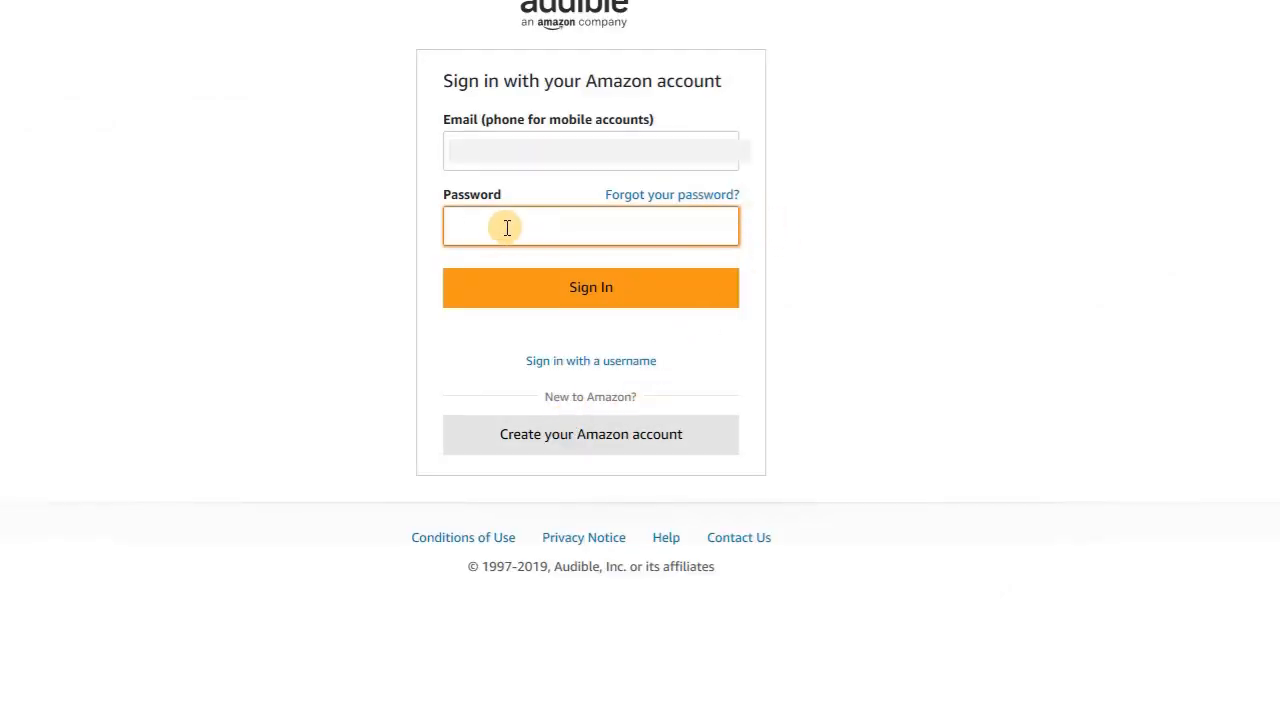
type("password")
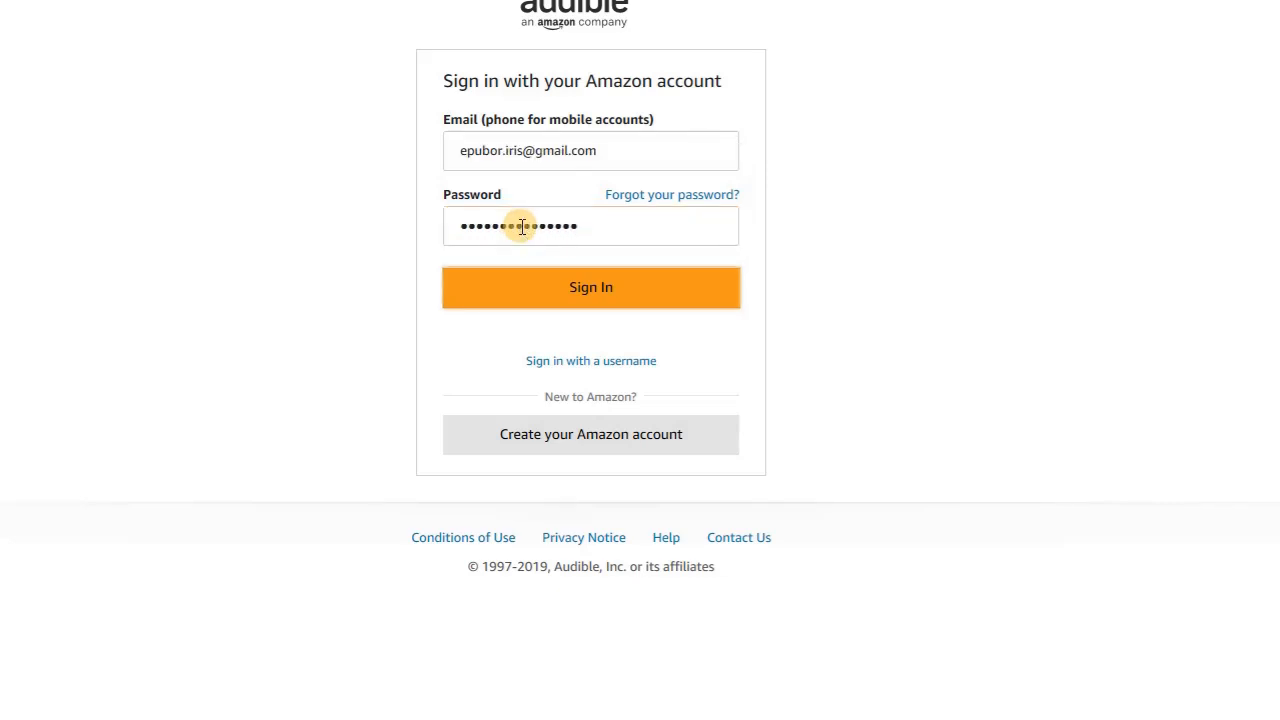
left_click(590, 287)
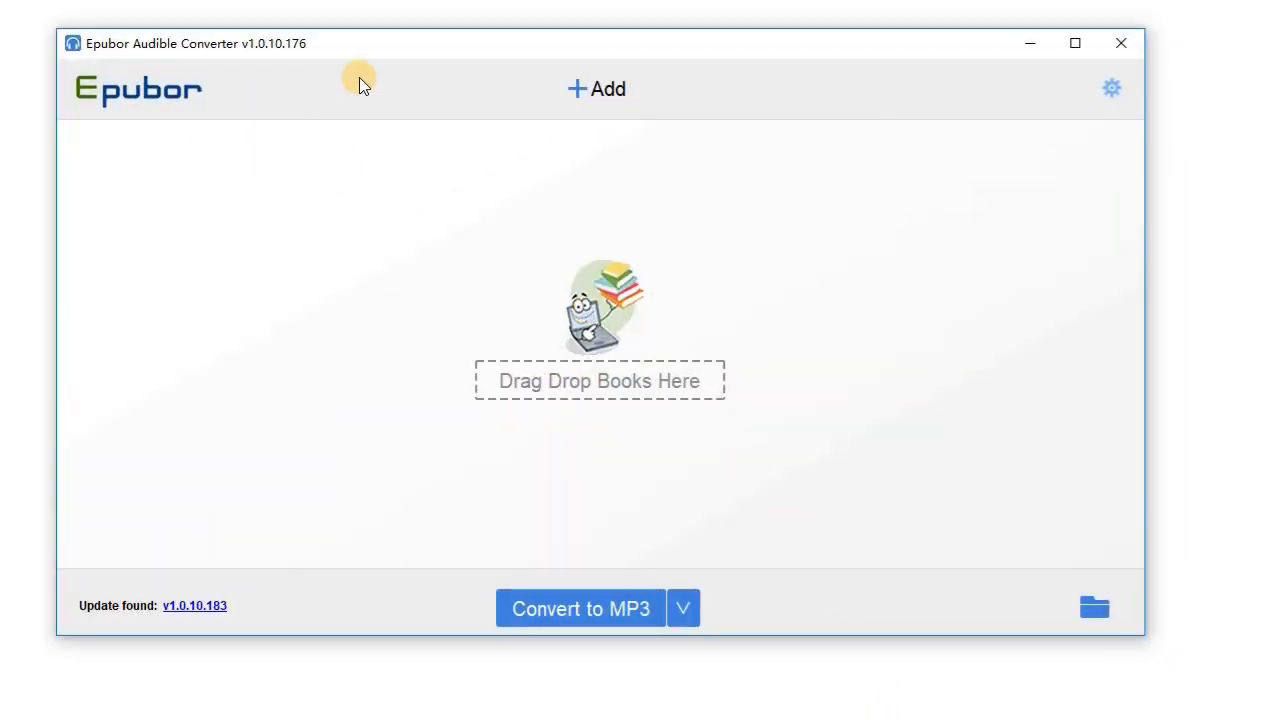
mouse_move(340, 55)
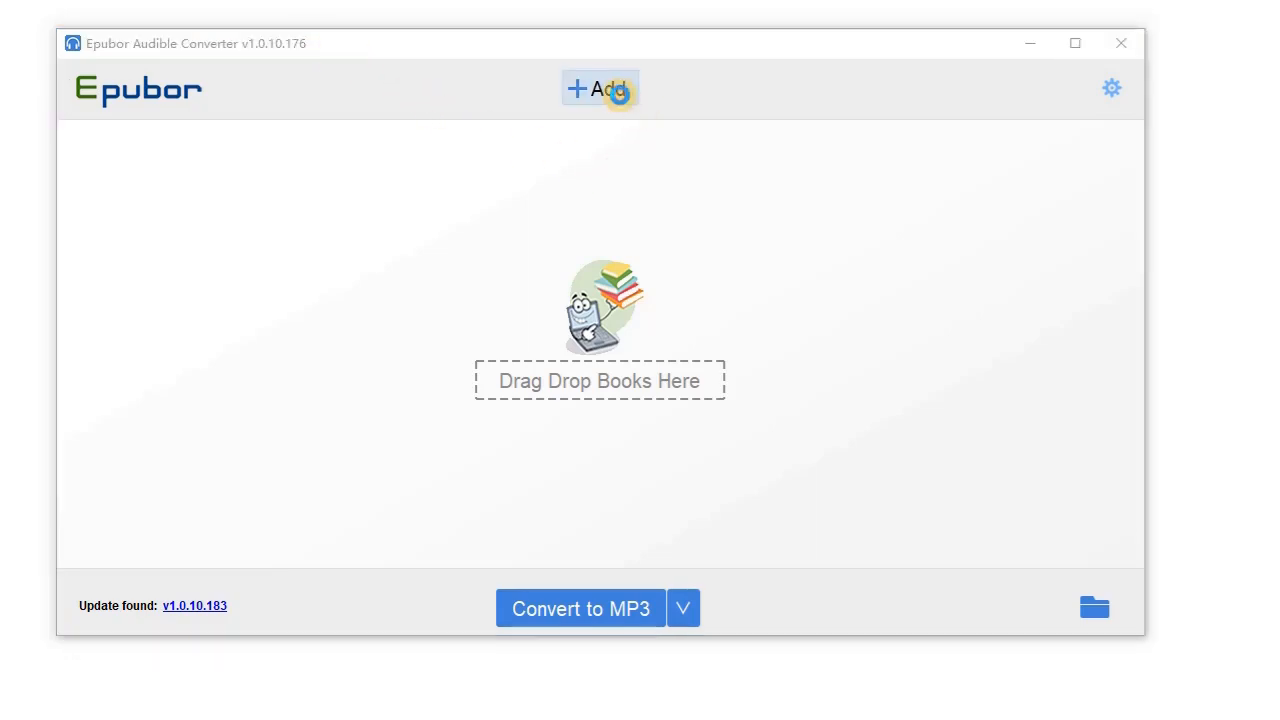
Add the FREE SAMPLER_ Lewis .aax file to the Epubor conversion list
left_click(600, 88)
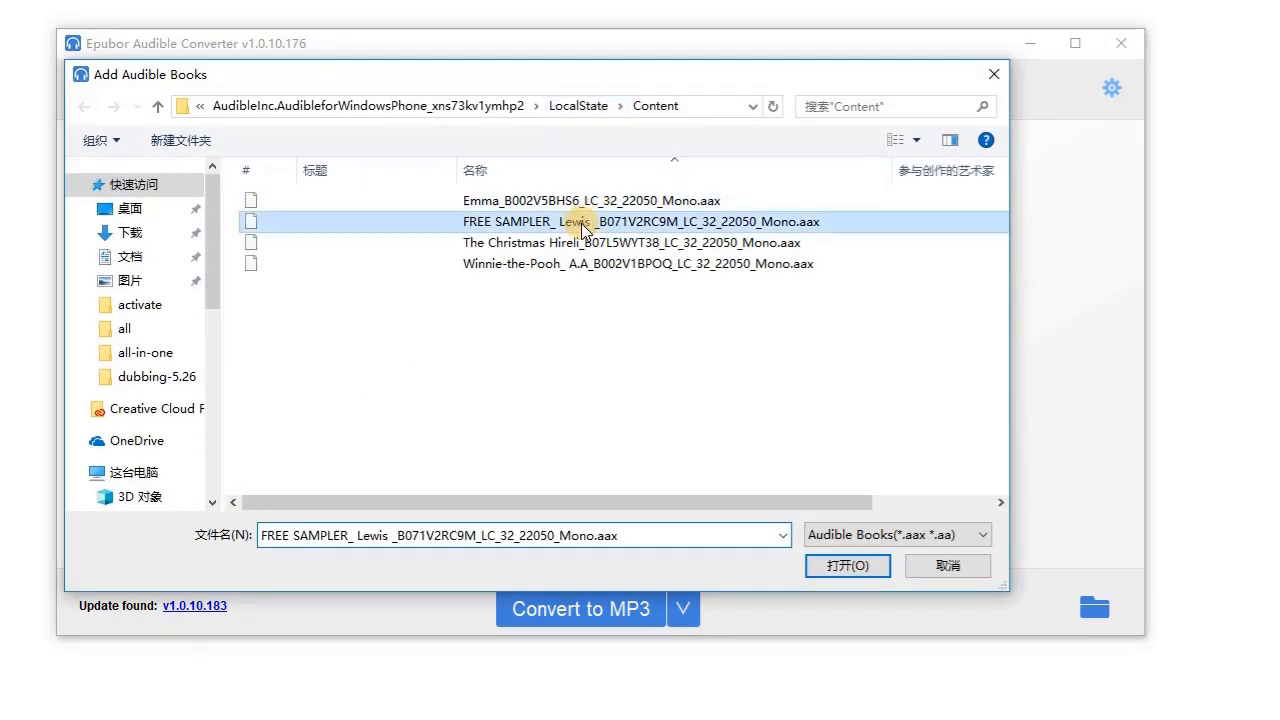
mouse_move(740, 493)
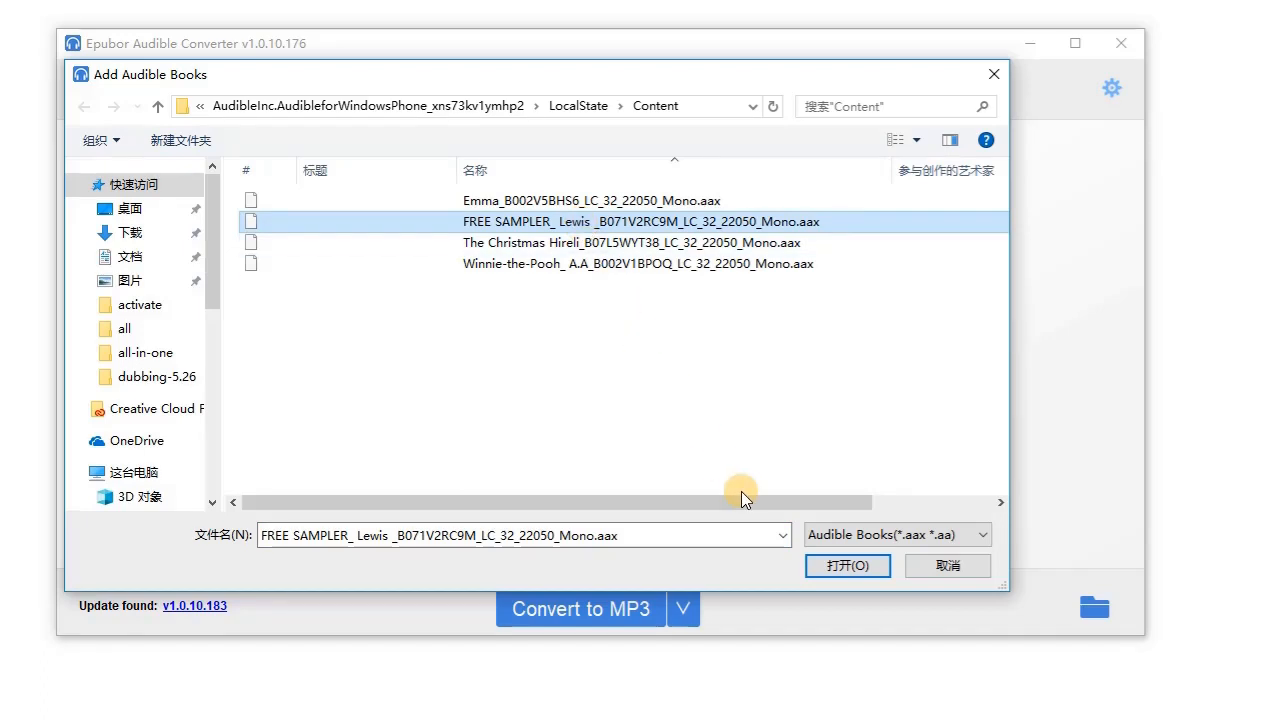
left_click(847, 565)
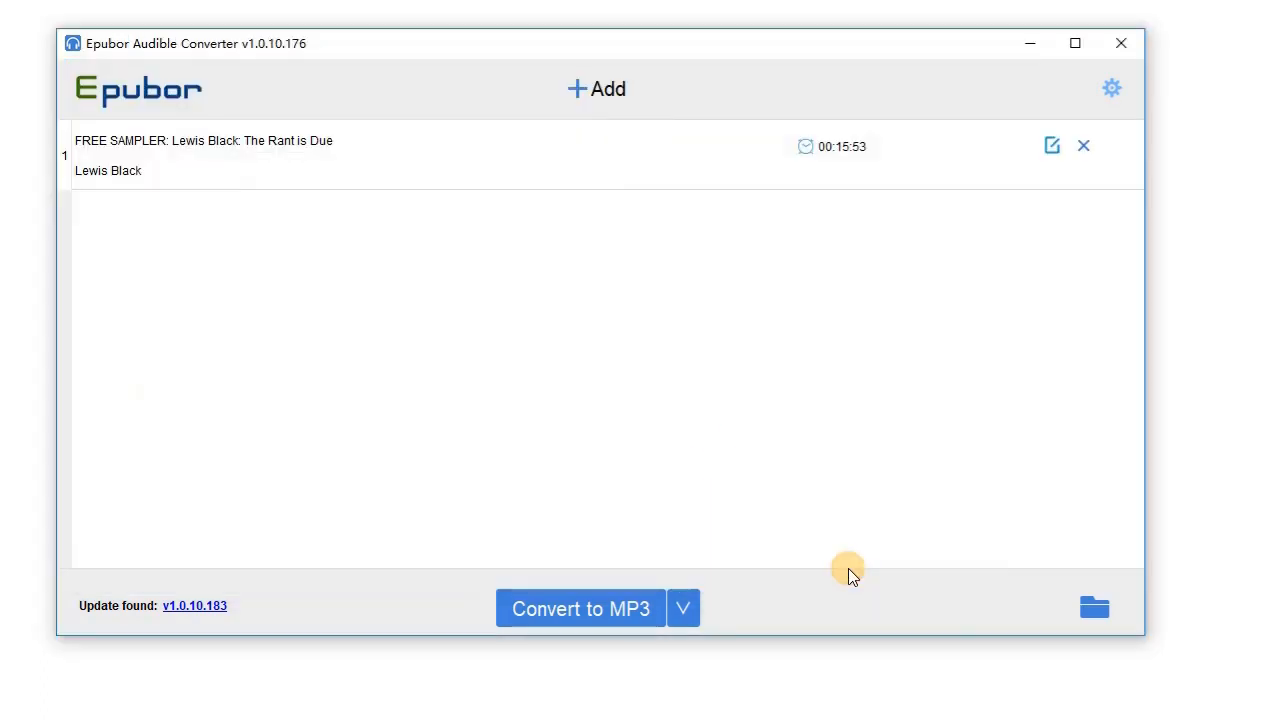
Set the Lewis Black sampler to split by chapters
left_click(1051, 145)
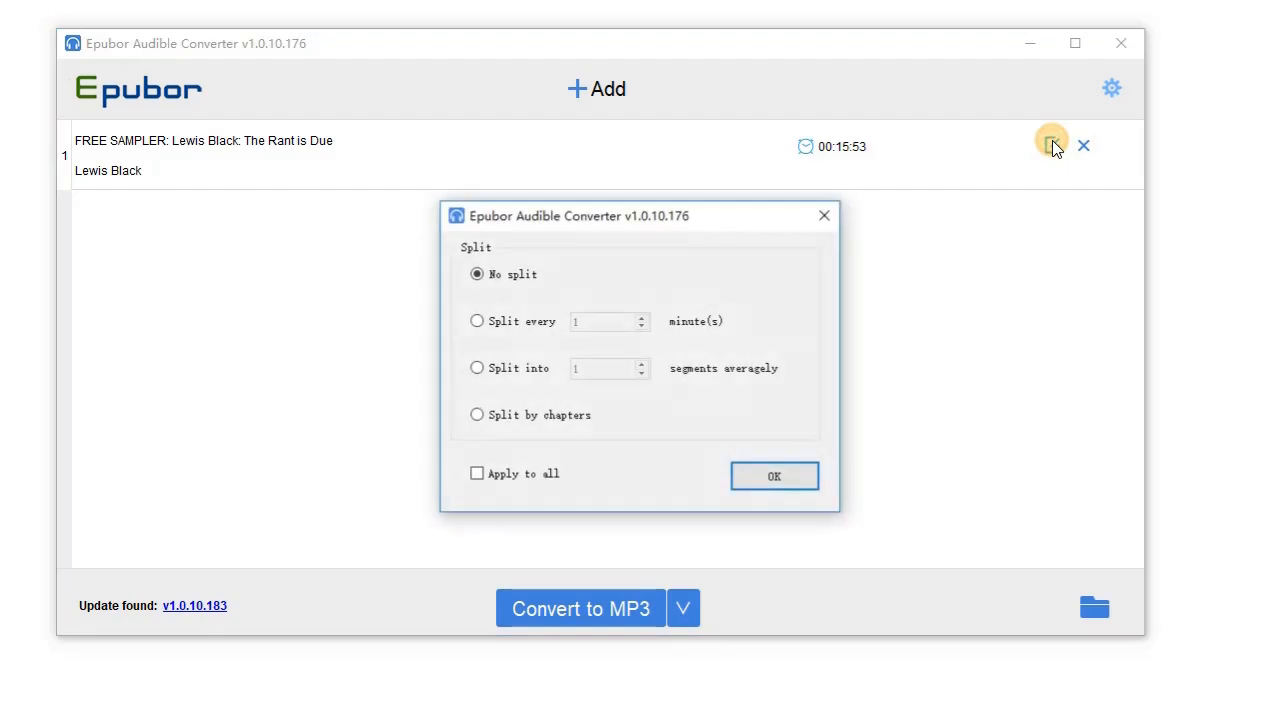
left_click(477, 414)
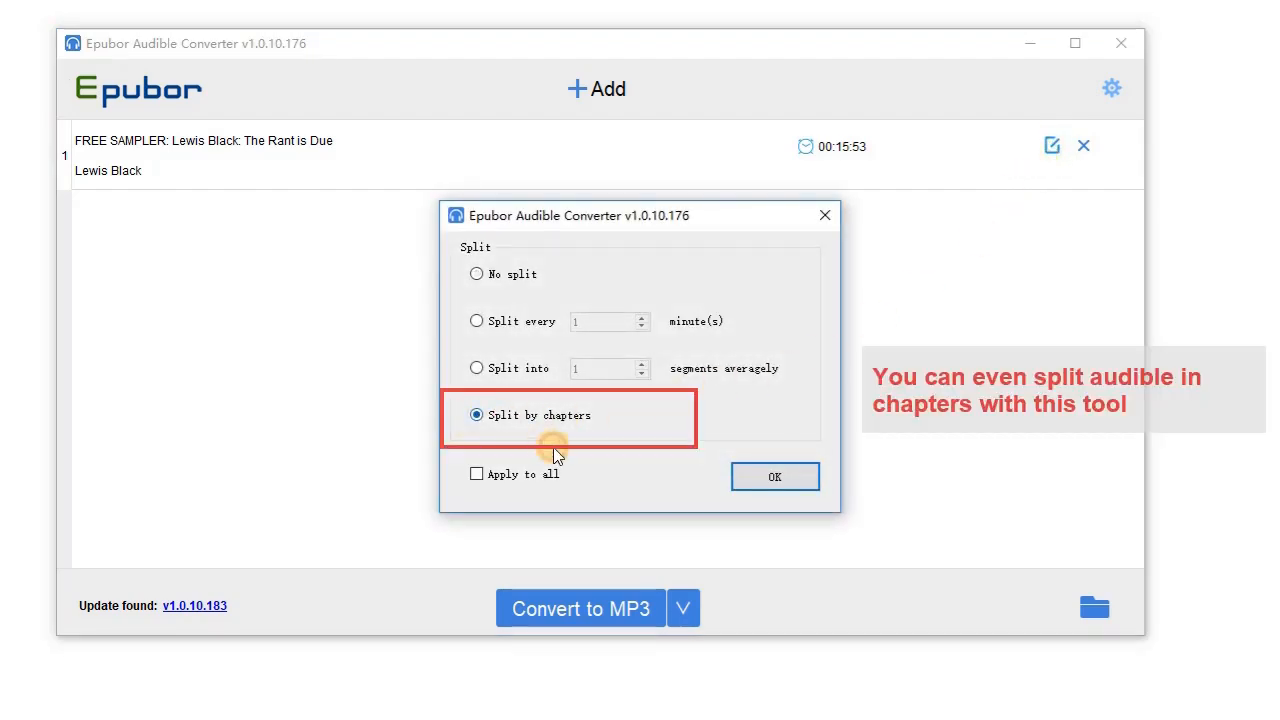
left_click(774, 476)
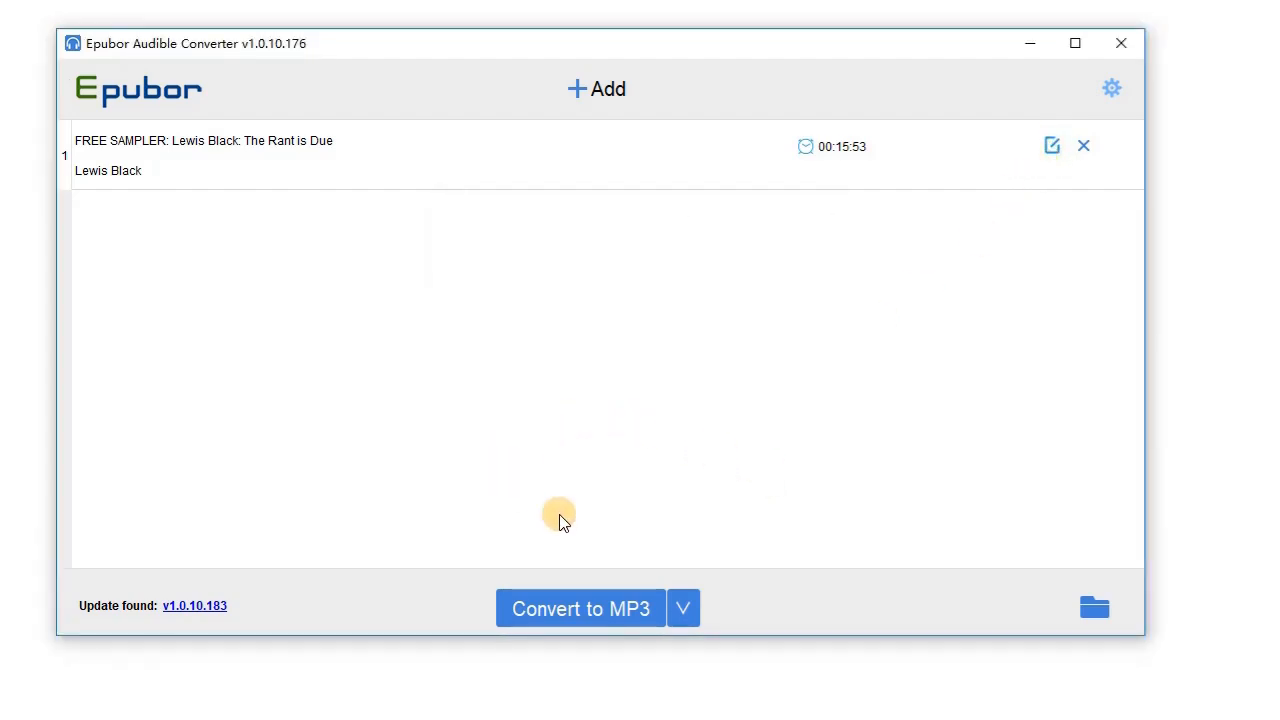
Convert the sampler to MP3 and show 1.mp3, 2.mp3, 3.mp3 in the output folder
left_click(683, 608)
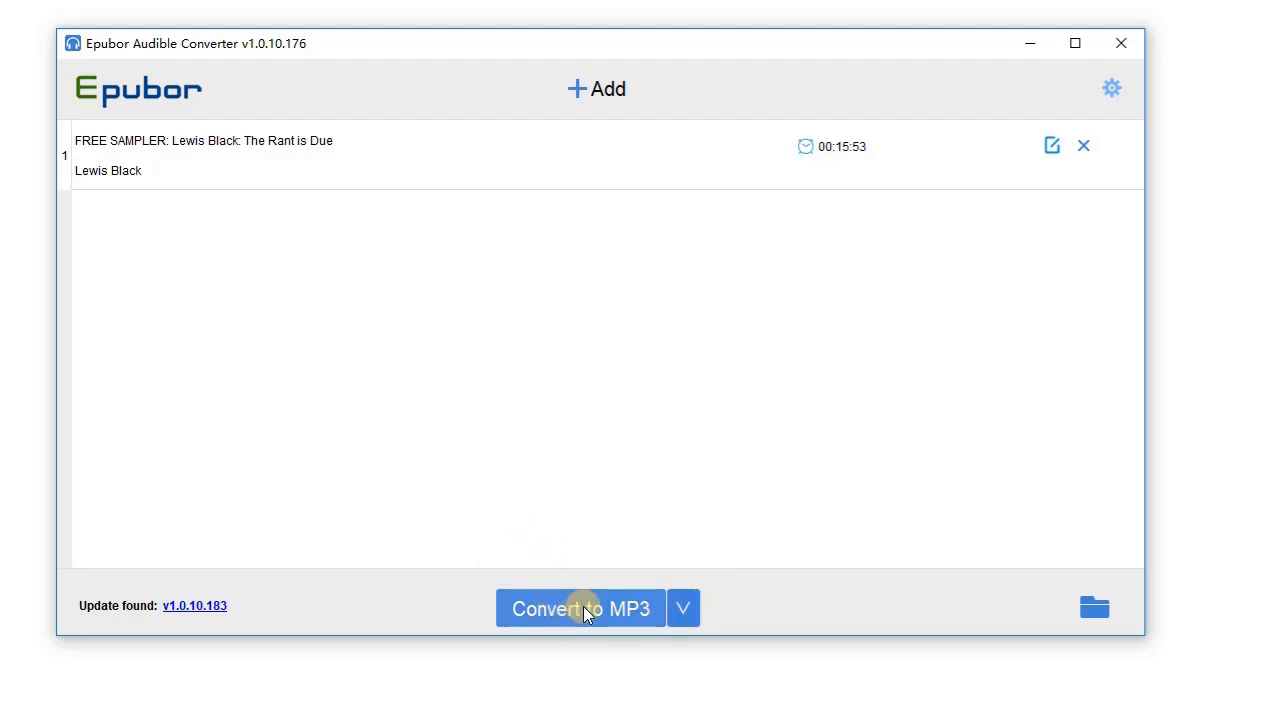
left_click(580, 608)
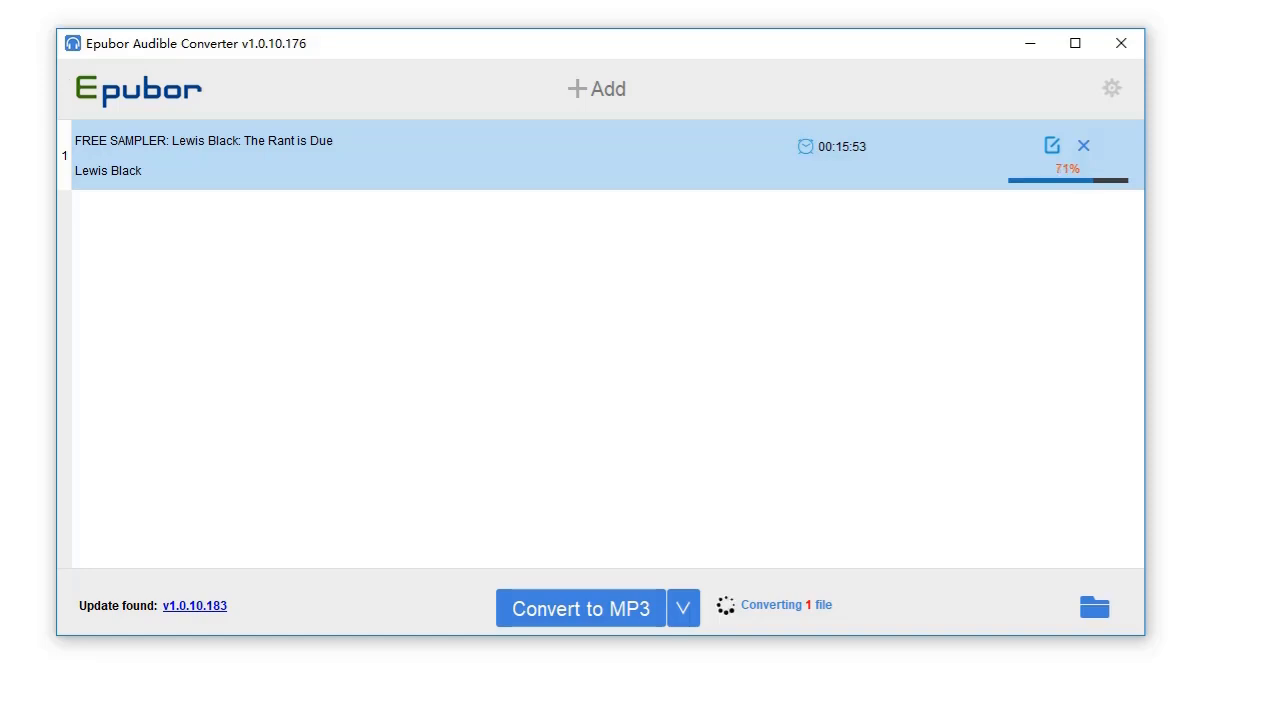
left_click(1094, 607)
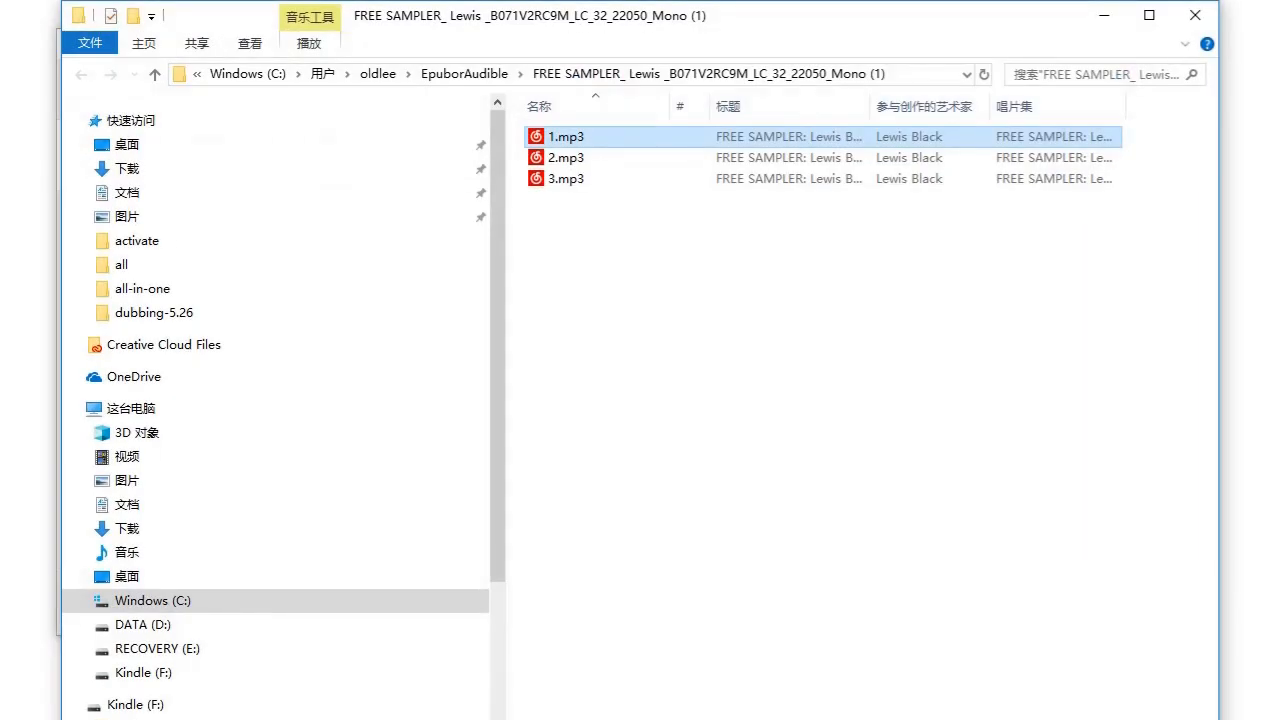